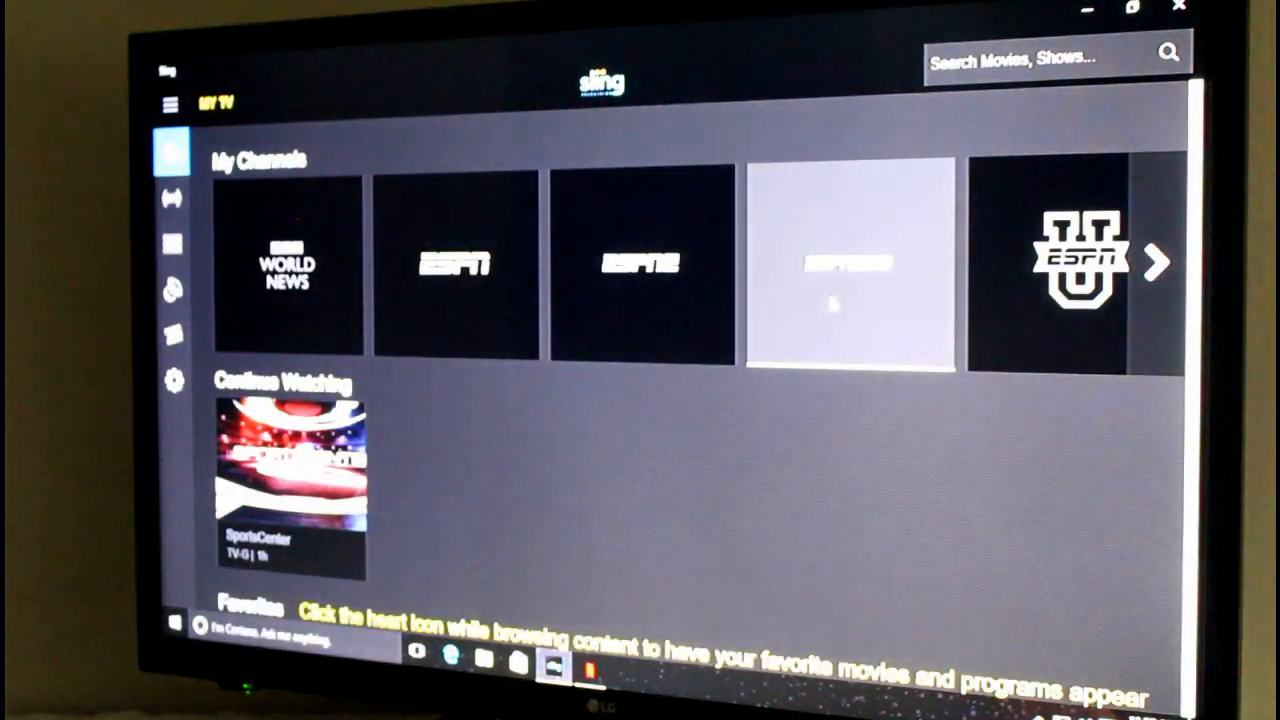
Step: Switch from Sling TV's My TV page to the Netflix app via the taskbar
left_click(850, 265)
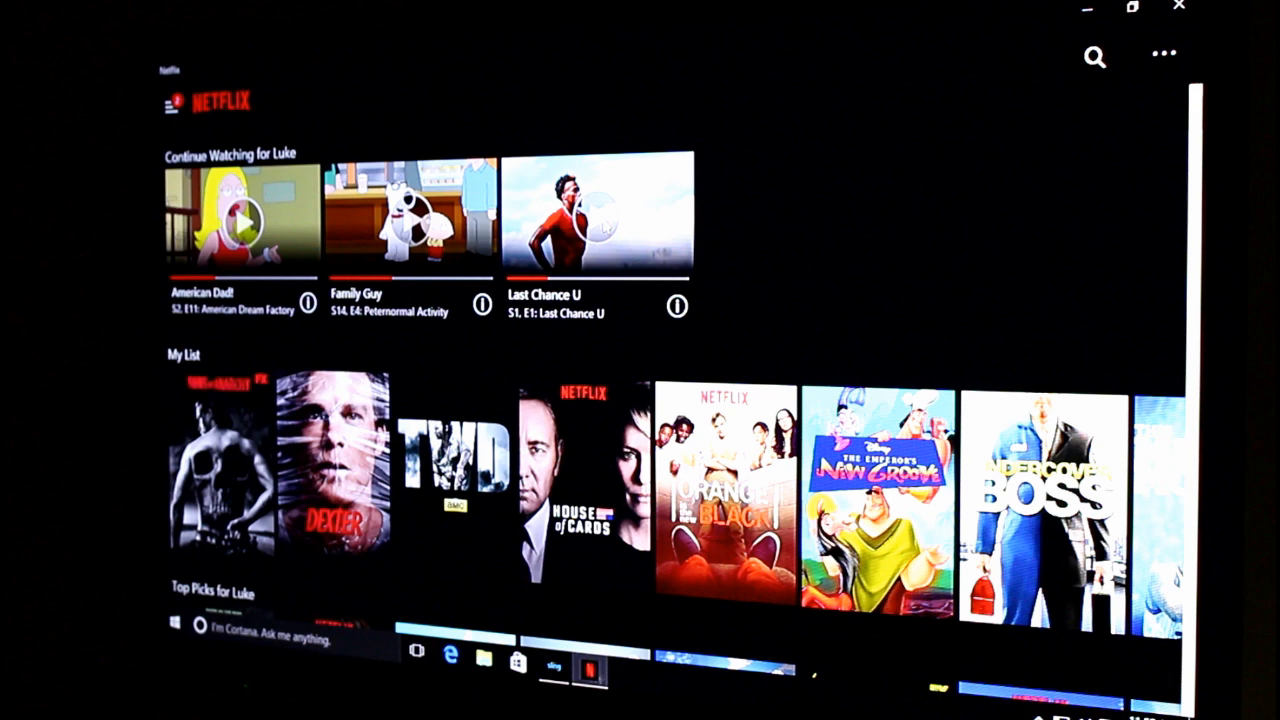
left_click(596, 216)
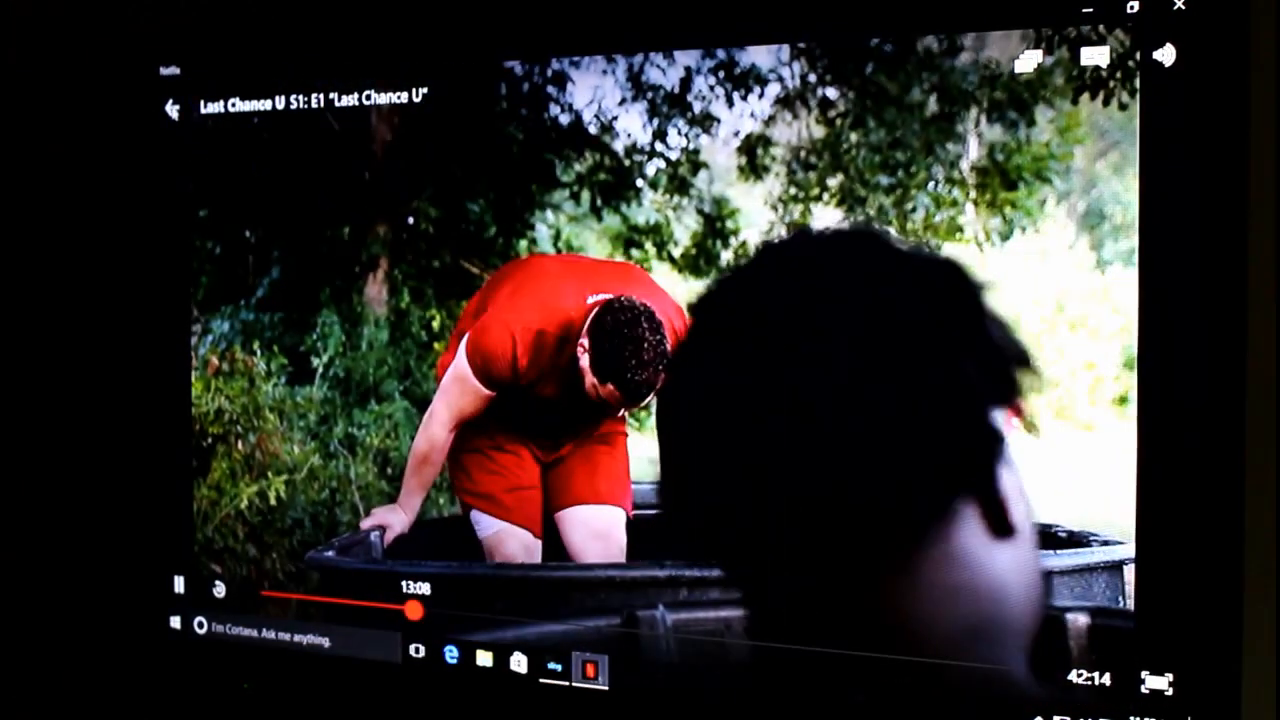
left_click(170, 108)
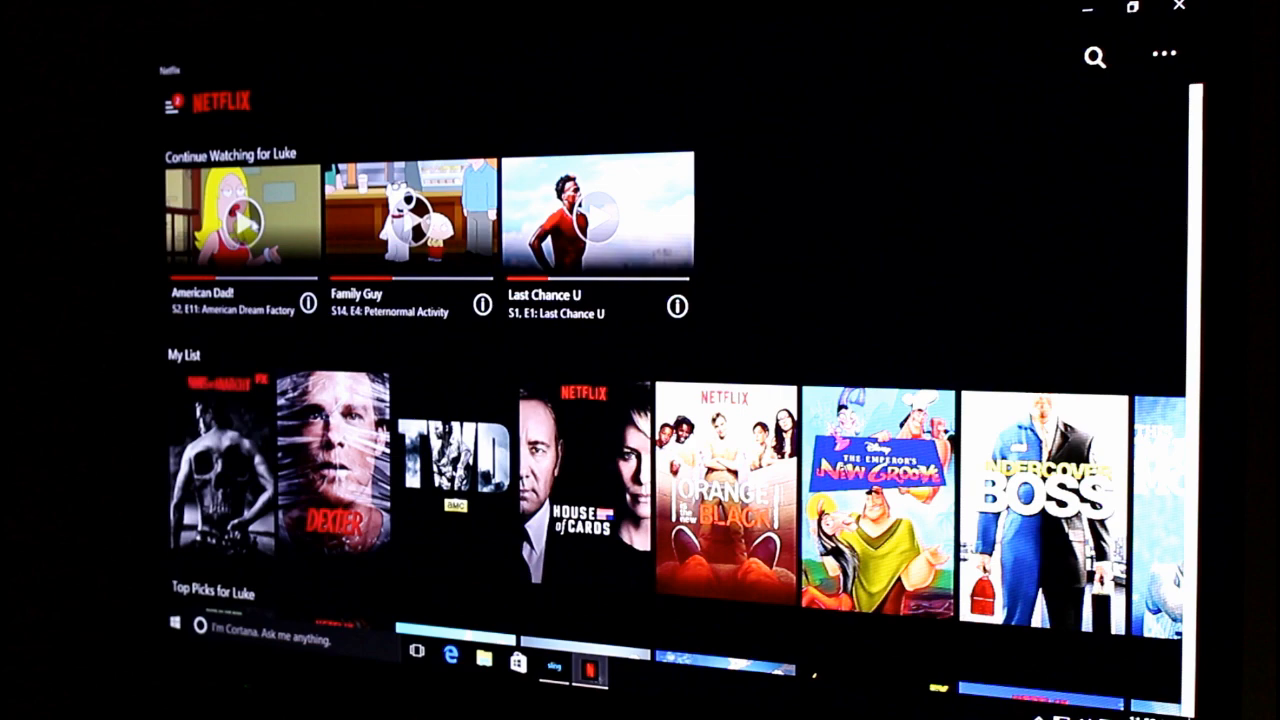
Step: Bring Sling TV to the front and choose the ESPN tile under My Channels
left_click(243, 218)
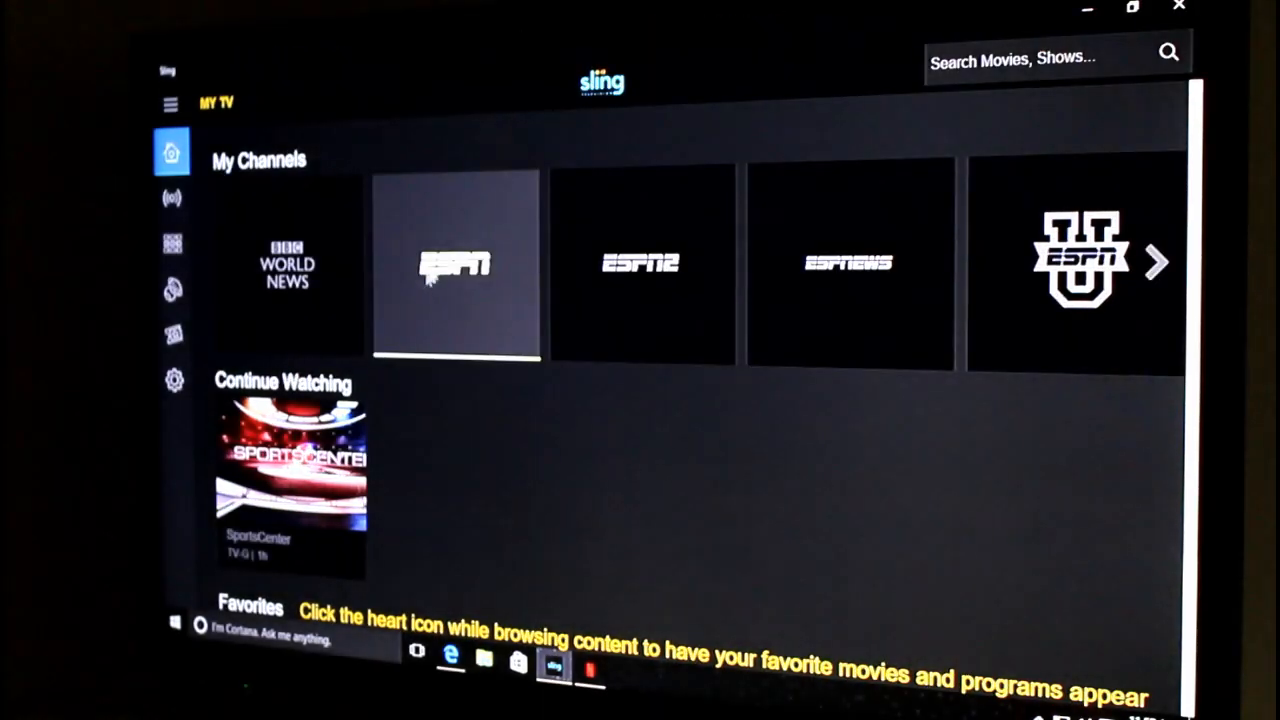
left_click(456, 265)
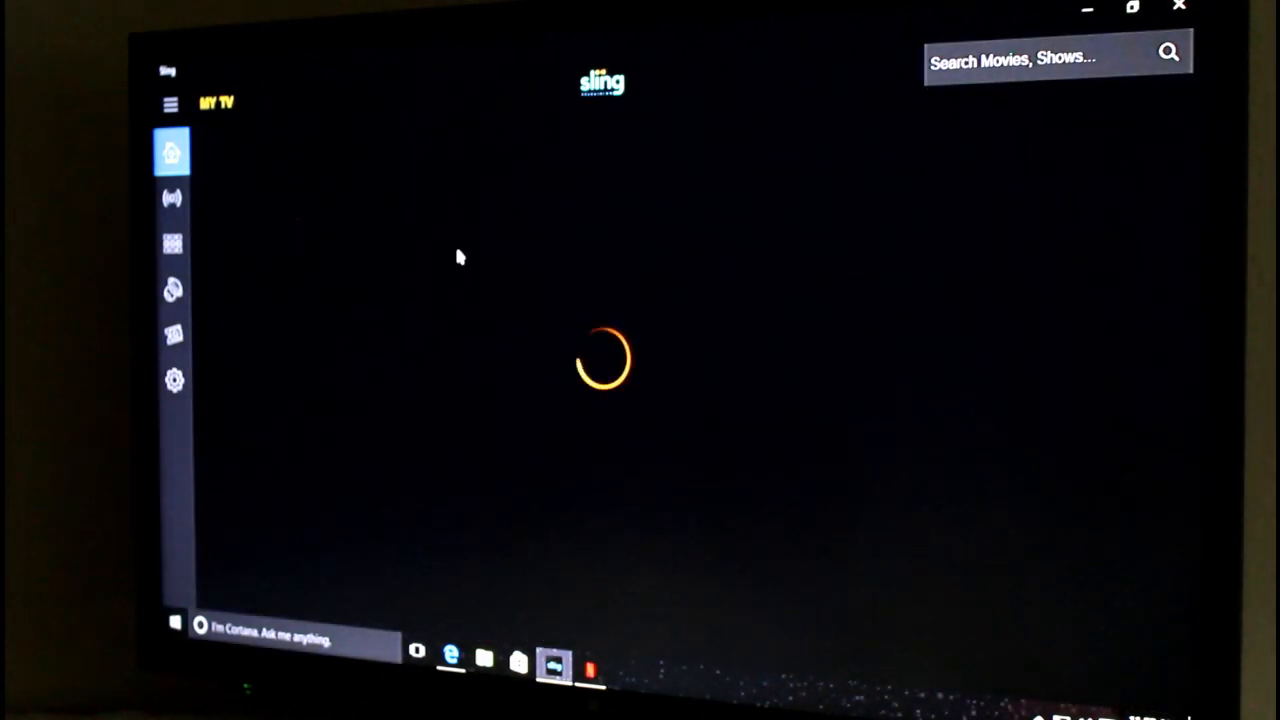